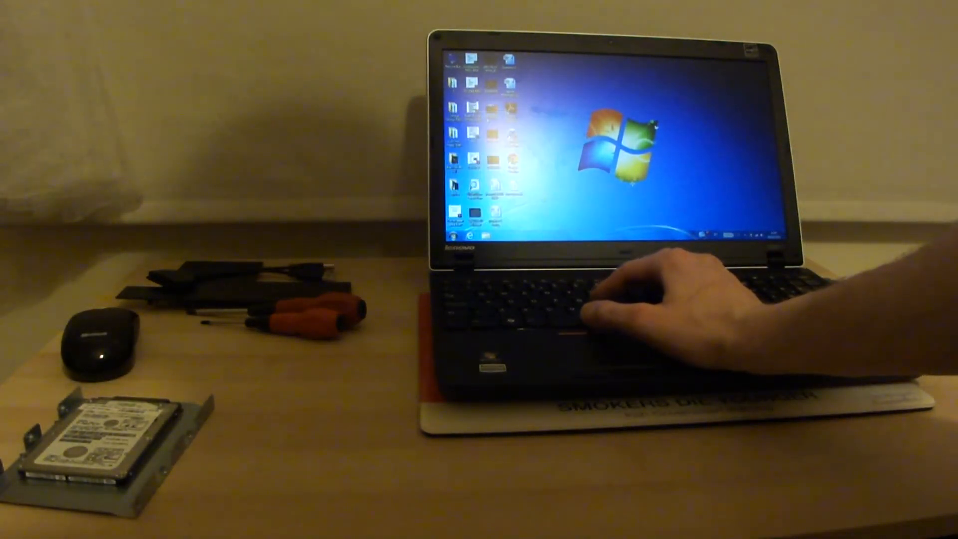
# Launch the Microsoft Office application from the Start menu to time its startup.
pyautogui.click(451, 236)
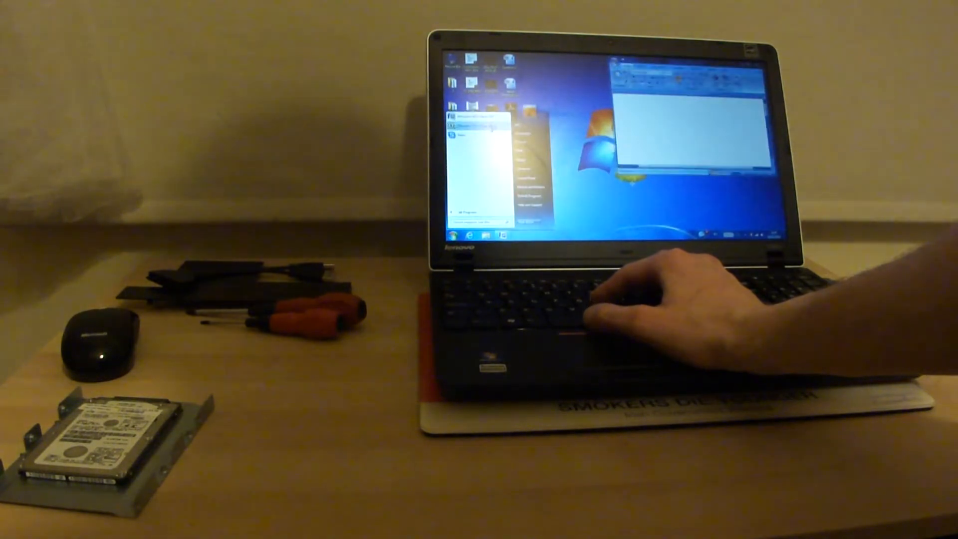